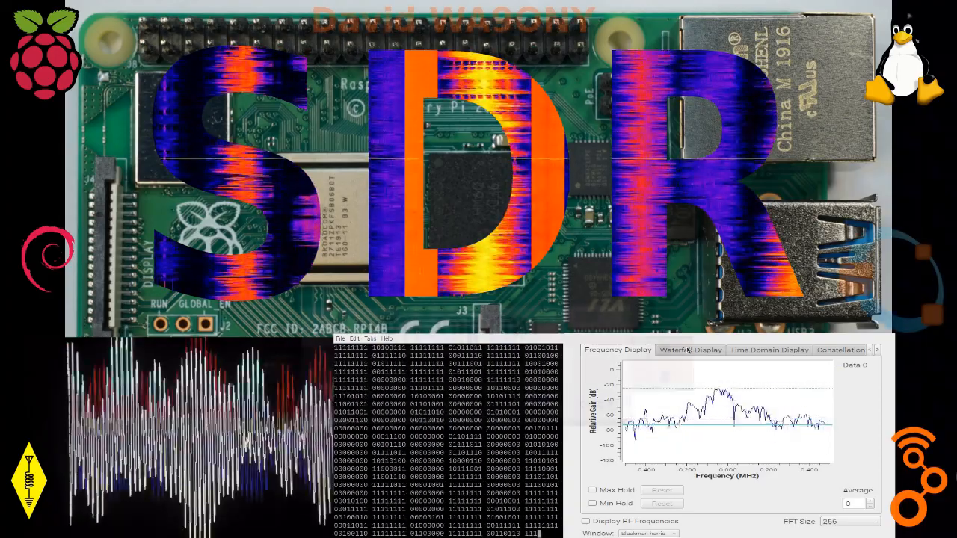
- Open the Add / Remove Software manager
click(689, 350)
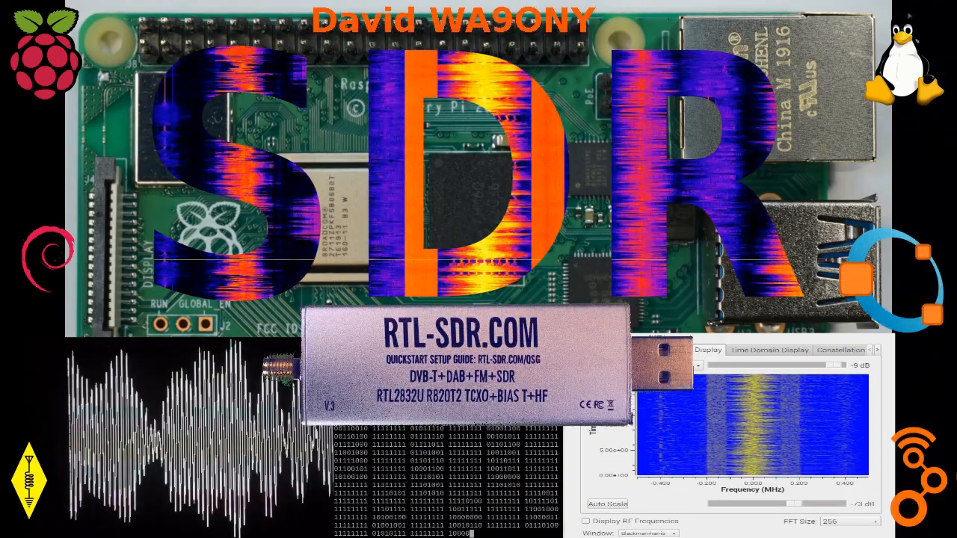
click(839, 350)
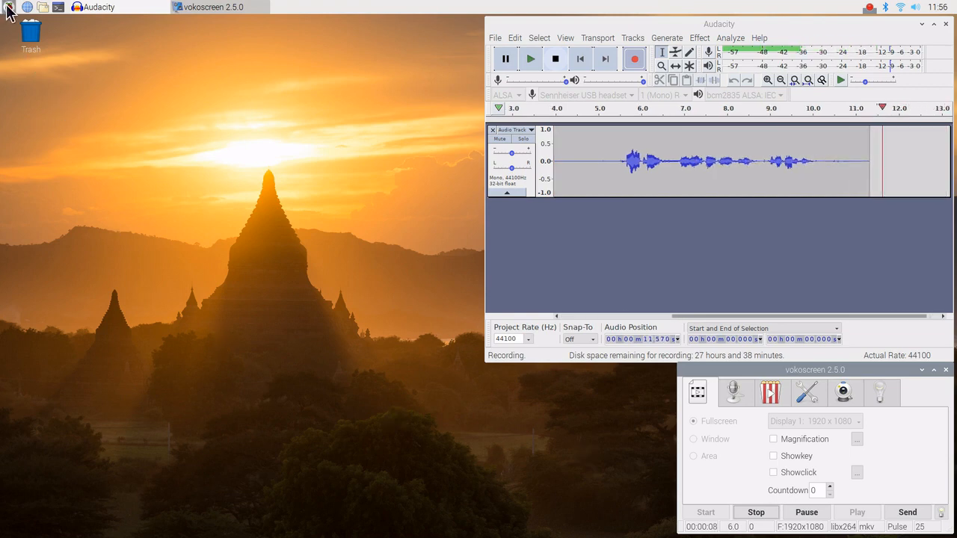
click(8, 7)
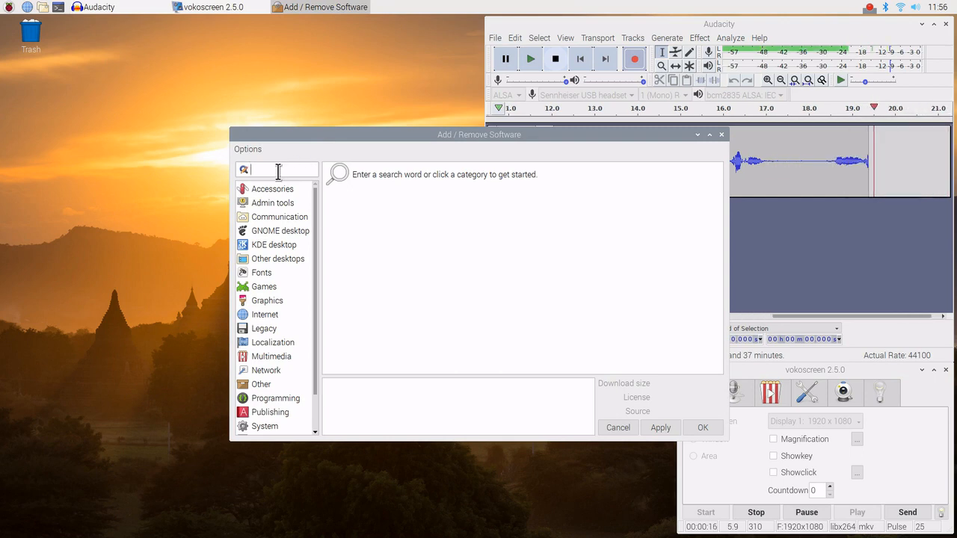
- Search the software catalogue for 'audacity'
text(a)
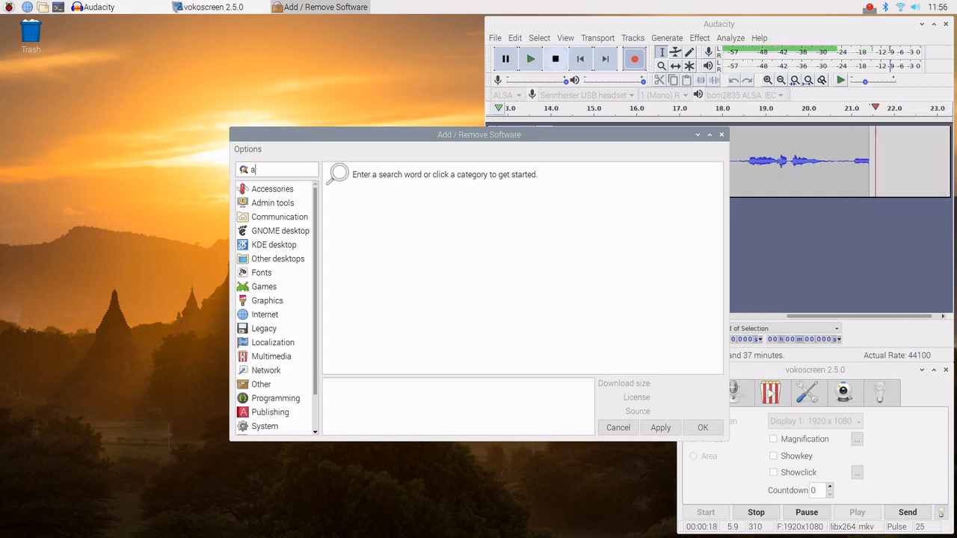
text(uda)
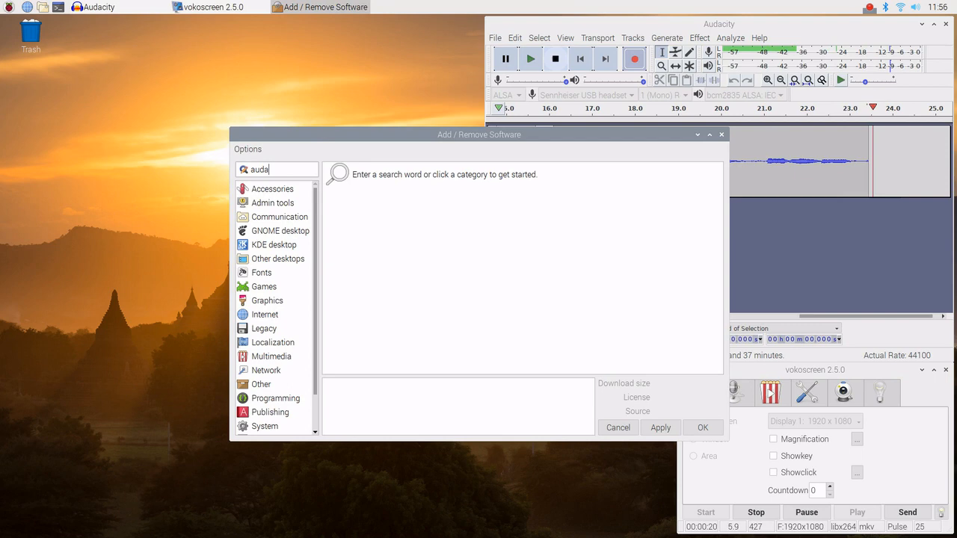
text(c)
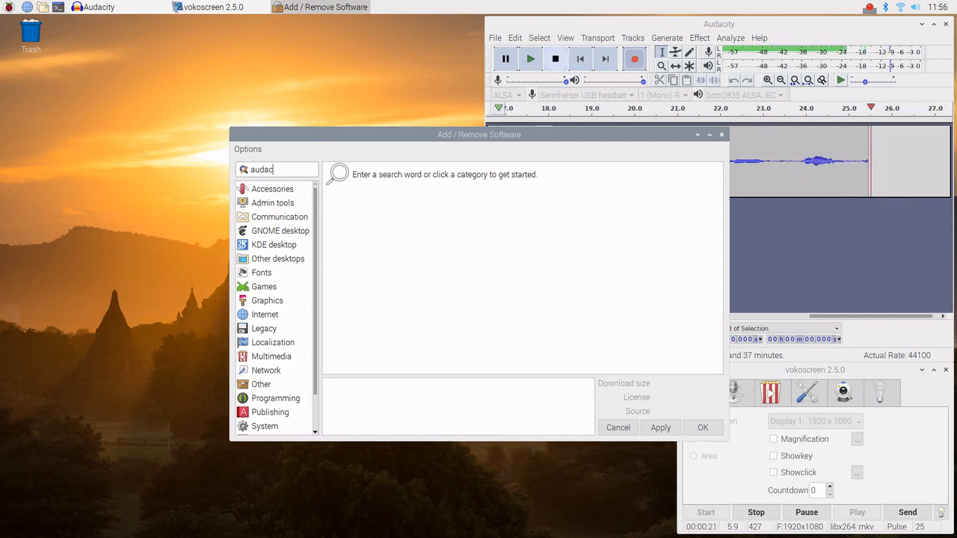
text(it)
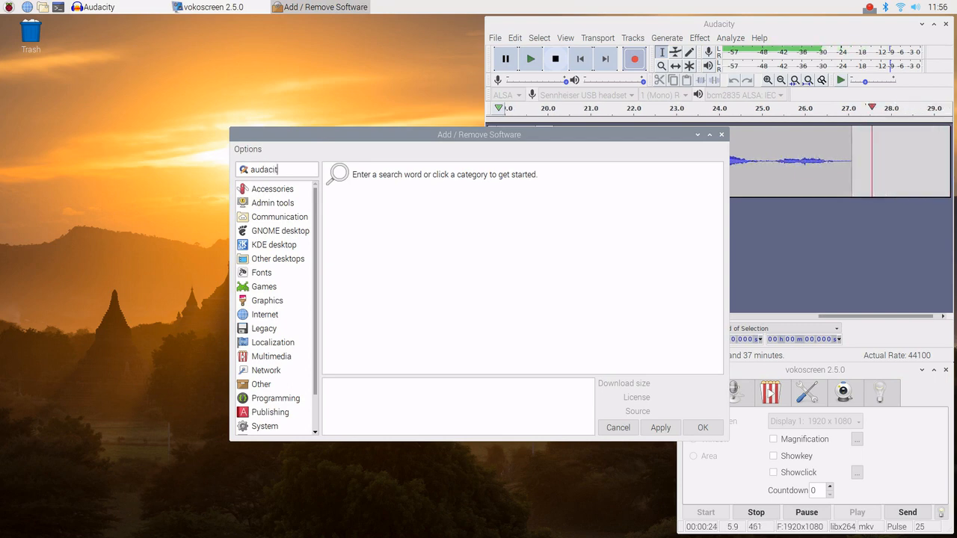
key(Return)
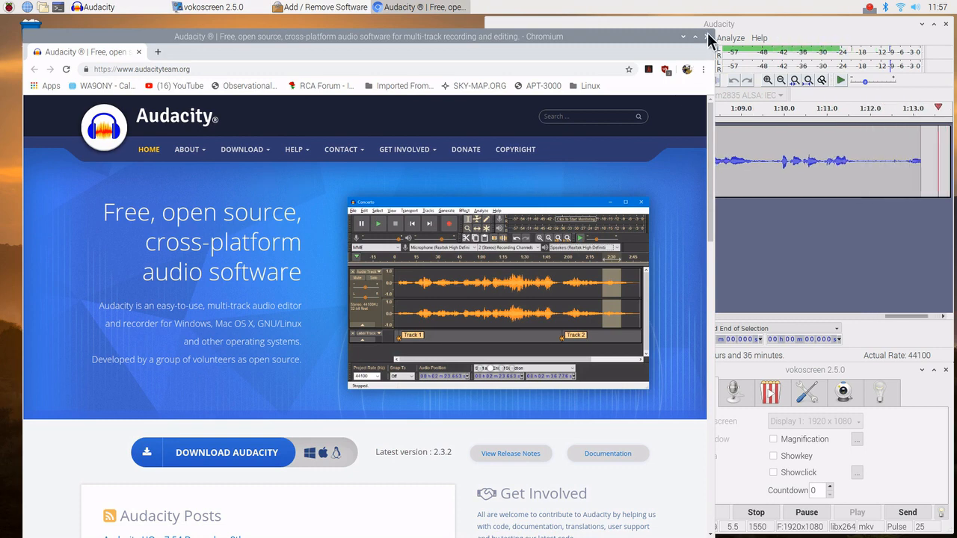
- Close Chromium and view Audacity's 230 required packages and 2 dependent packages
click(324, 7)
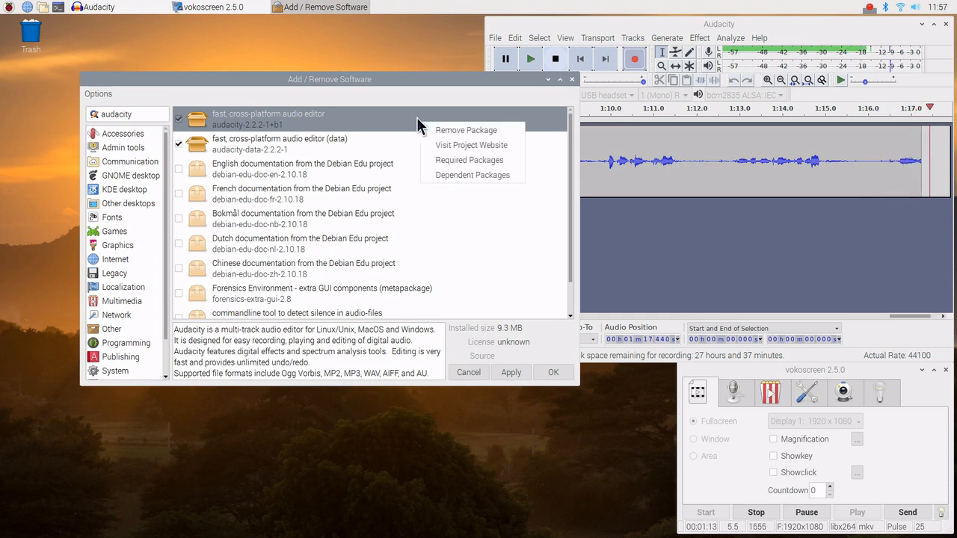
mouse_move(461, 160)
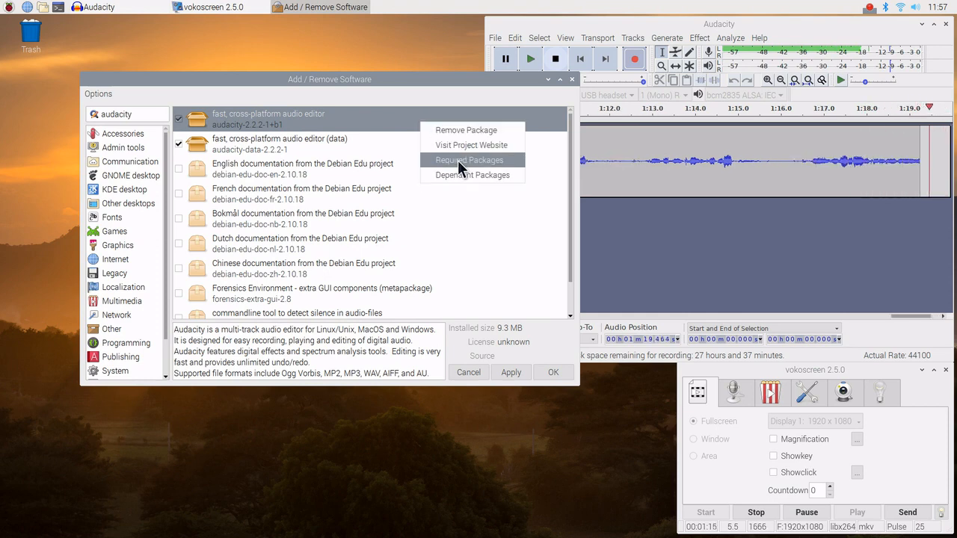
click(469, 160)
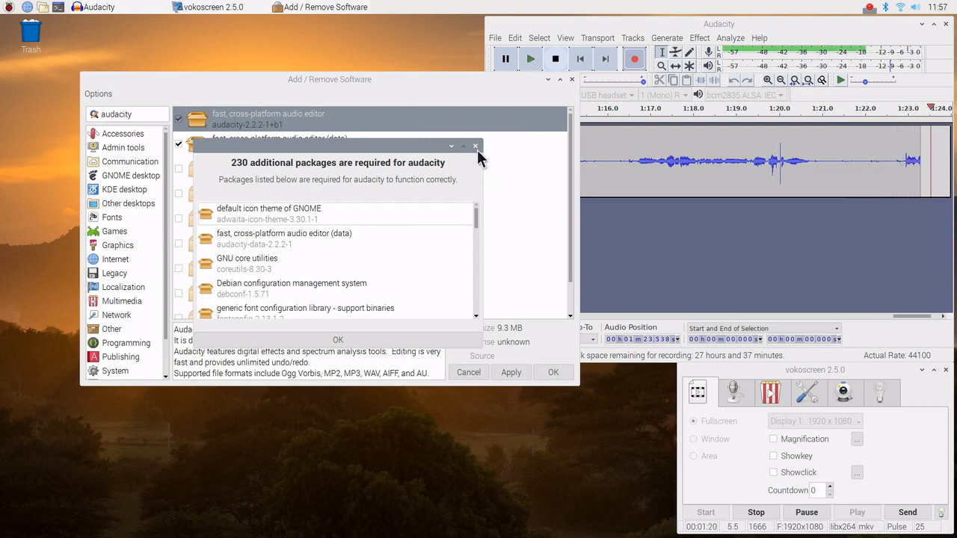
click(475, 146)
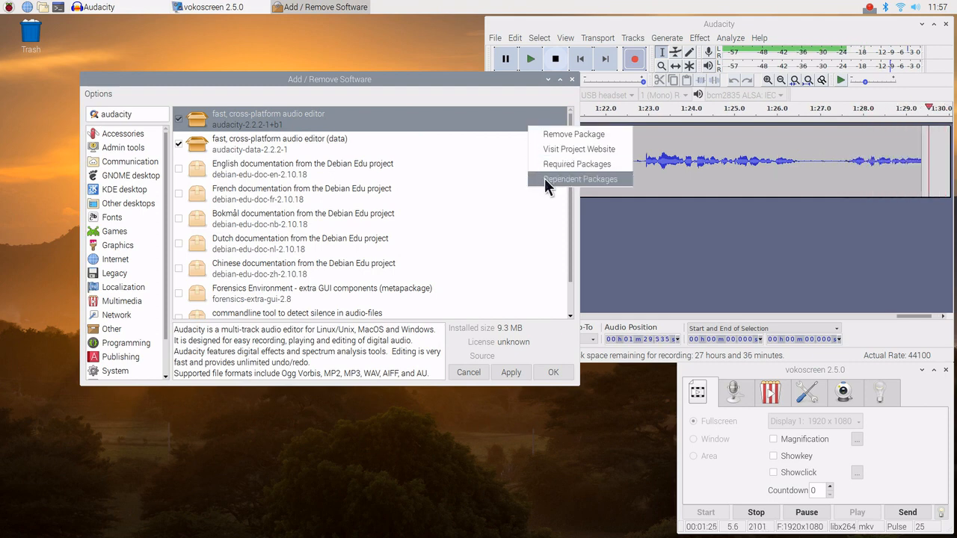
click(580, 179)
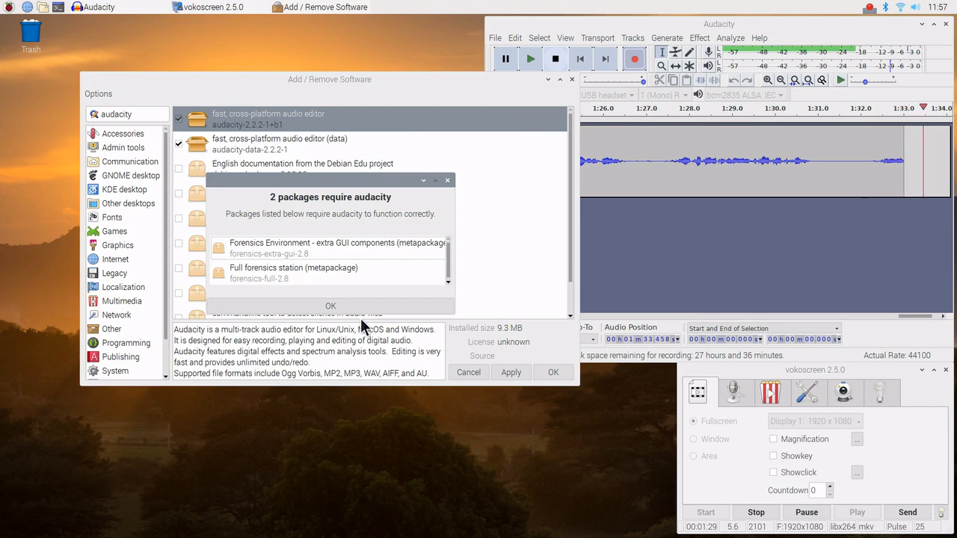
click(329, 306)
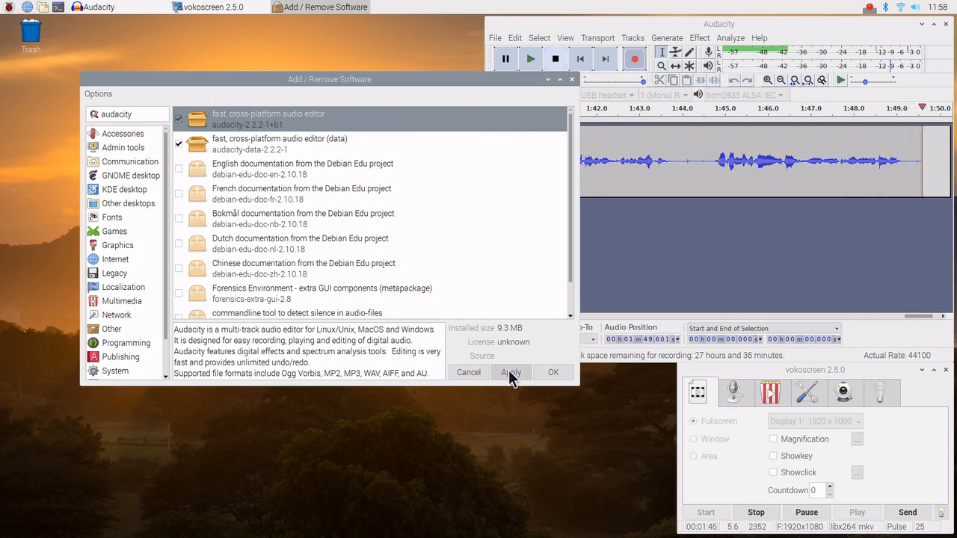
mouse_move(553, 372)
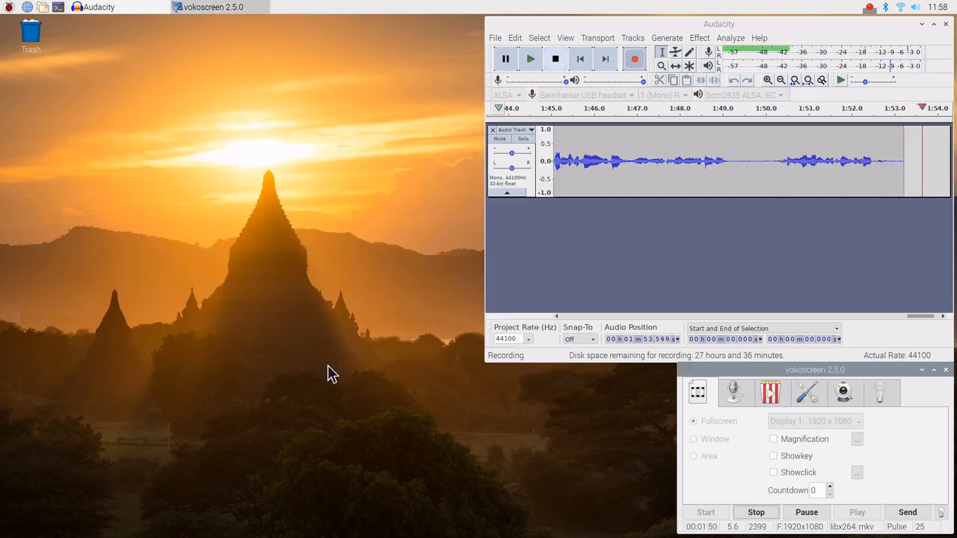
- Open the Raspberry applications menu to find Audacity under Sound & Video
click(9, 7)
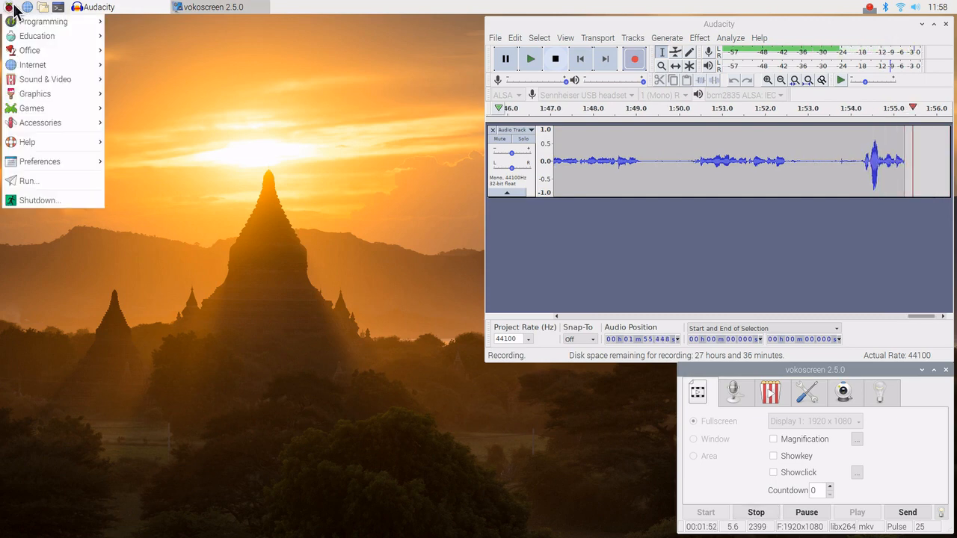
mouse_move(45, 79)
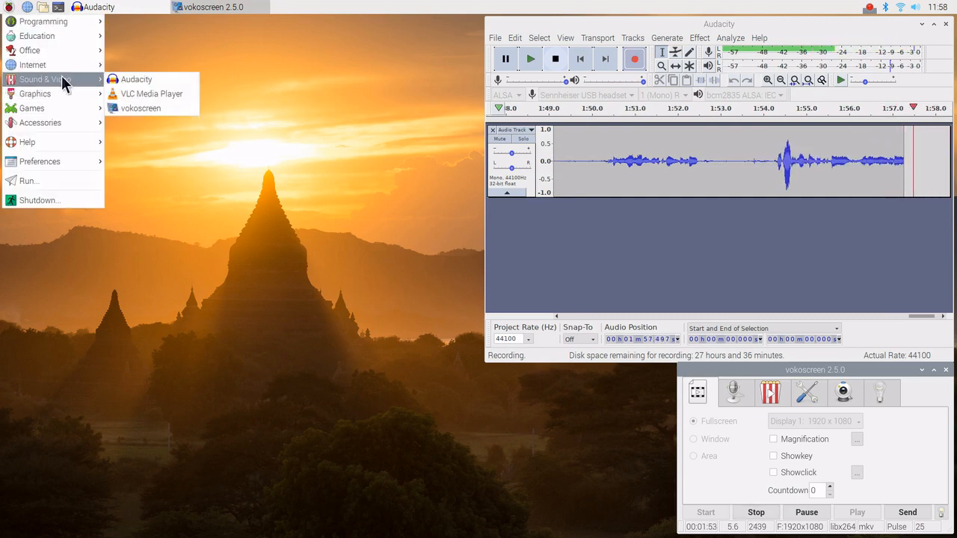
mouse_move(136, 80)
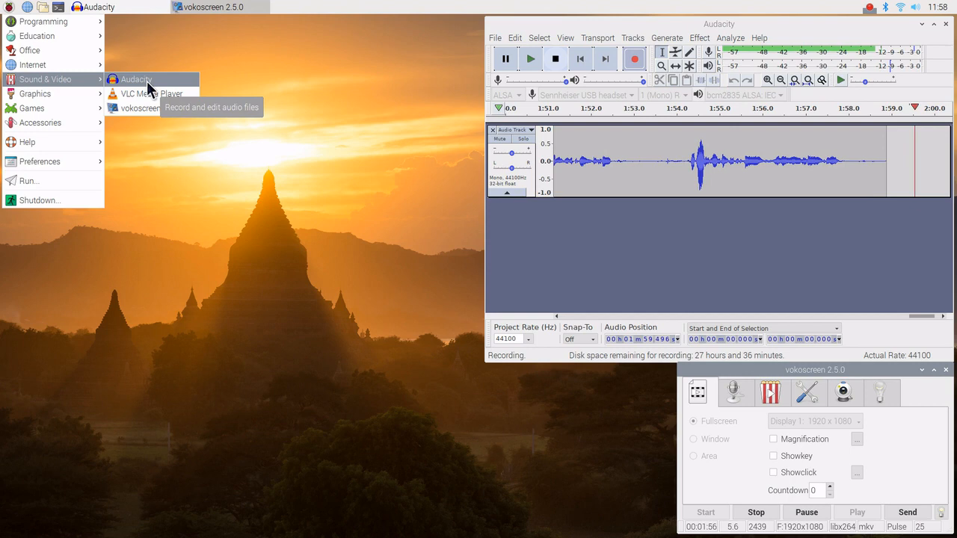
mouse_move(313, 95)
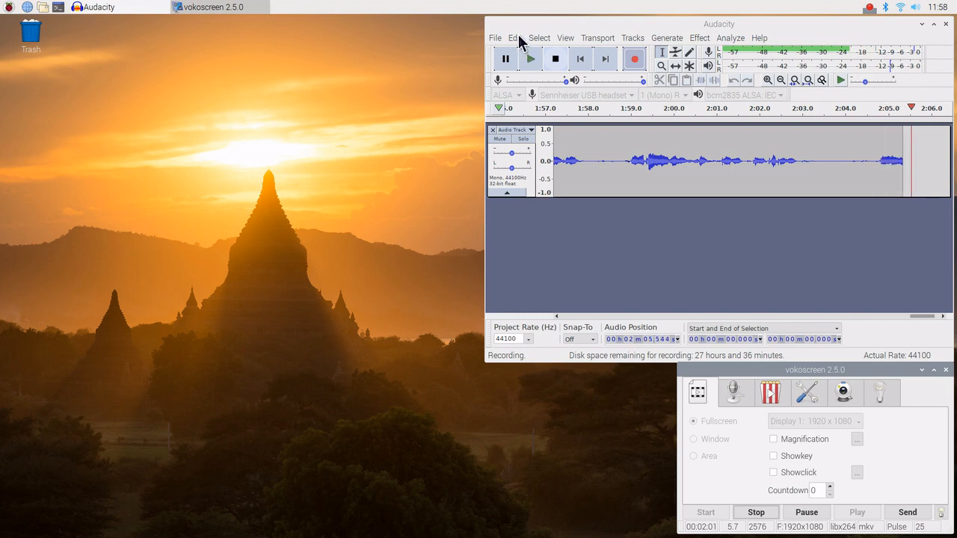
- Open the Edit menu in the running Audacity window
click(513, 38)
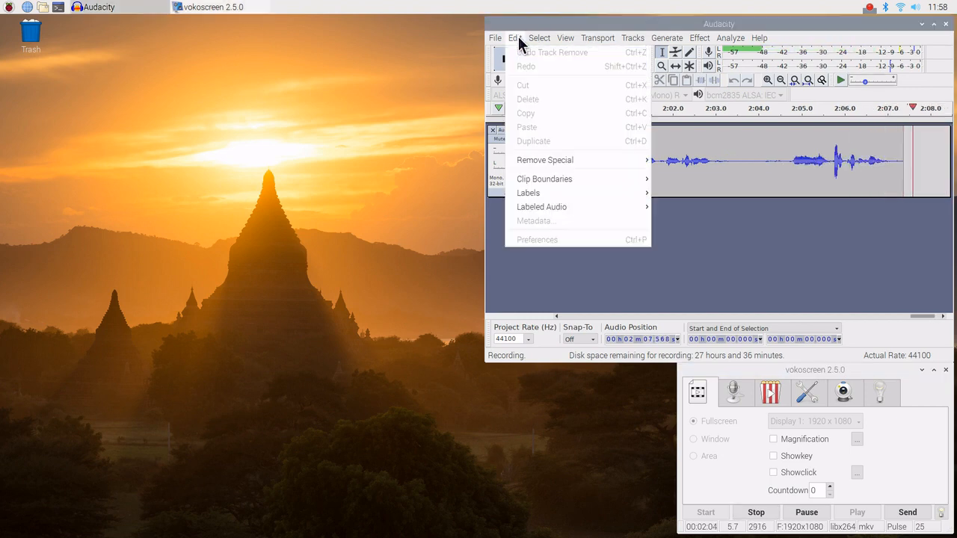
mouse_move(544, 246)
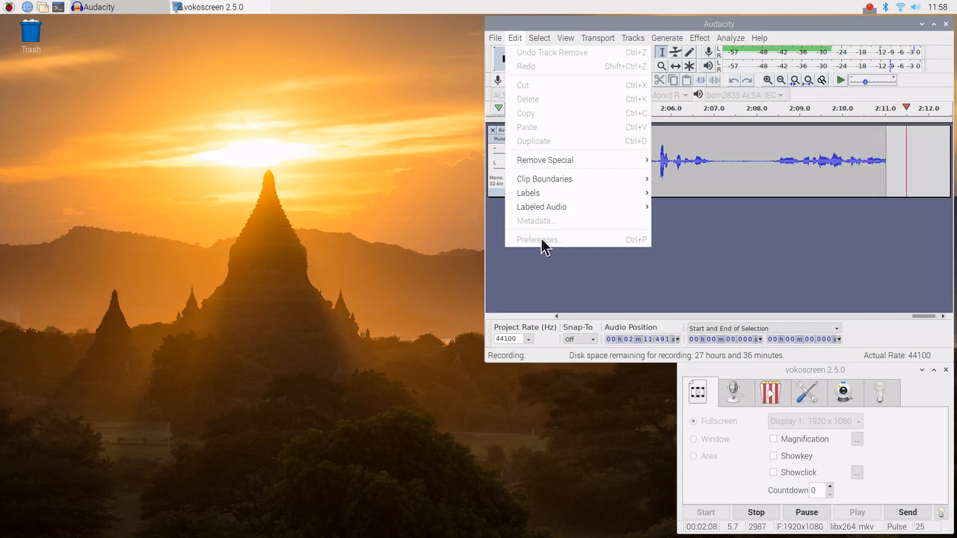
mouse_move(465, 231)
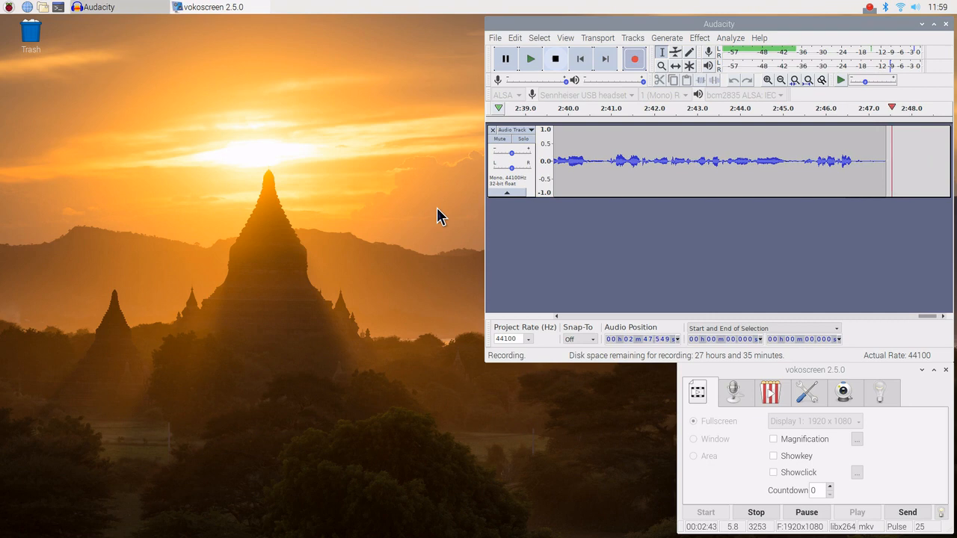
mouse_move(426, 248)
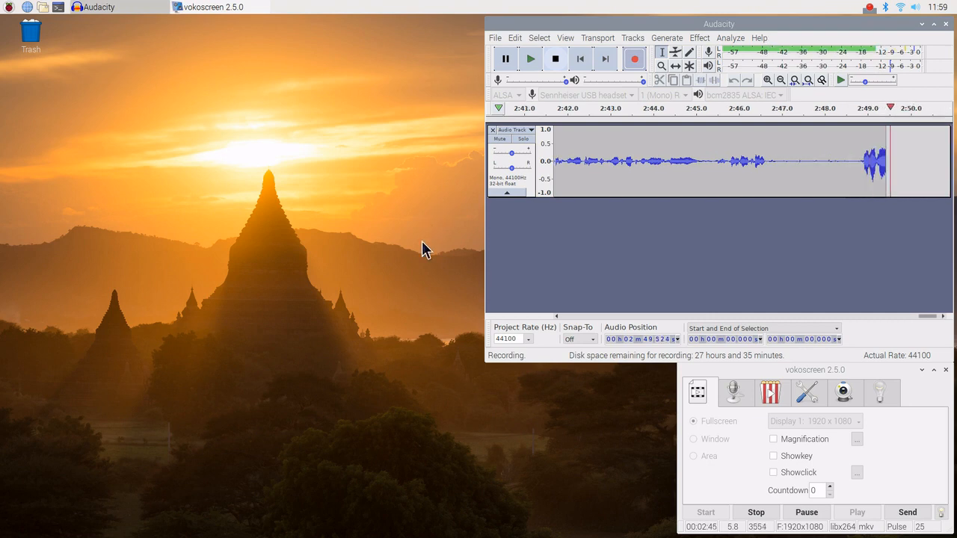